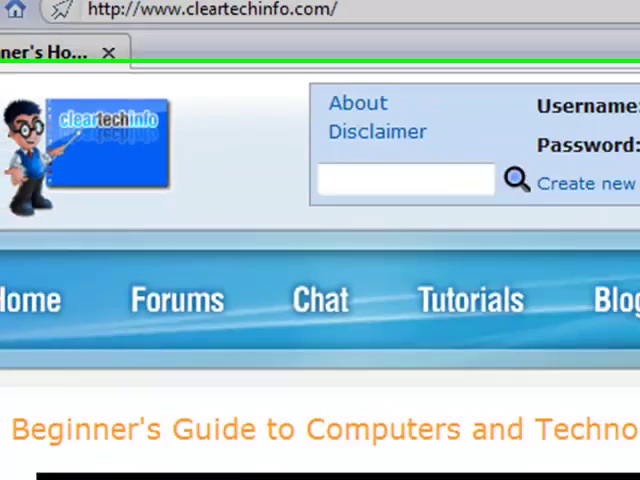
Step: Scroll down the ClearTechInfo forum index and enter its Operating Systems board
scroll(down, 3)
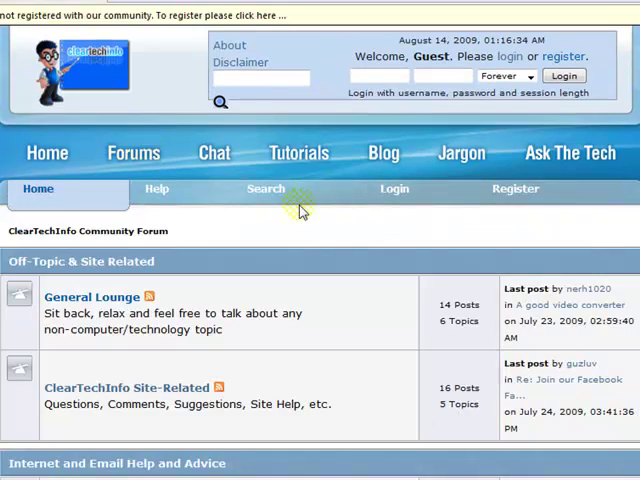
scroll(down, 3)
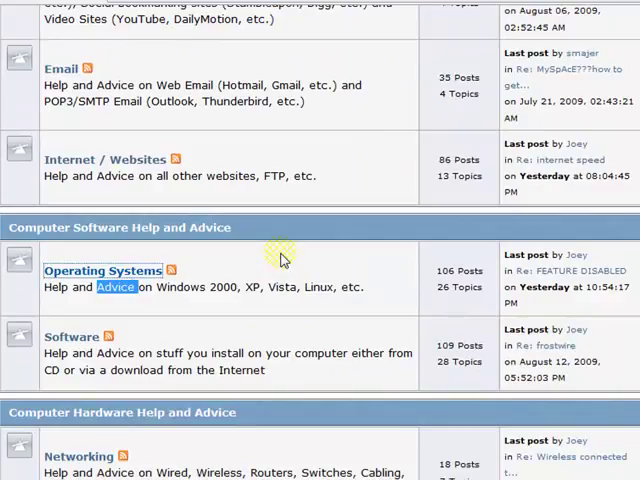
click(104, 272)
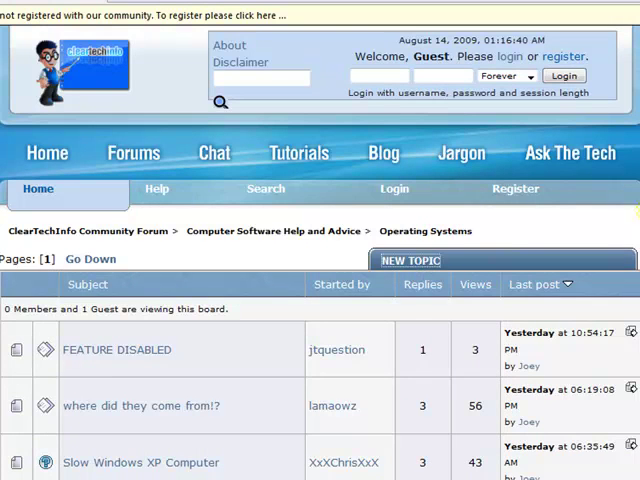
click(408, 260)
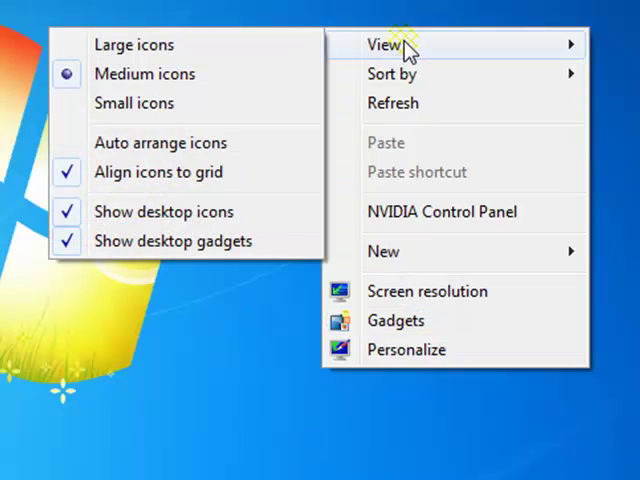
mouse_move(134, 104)
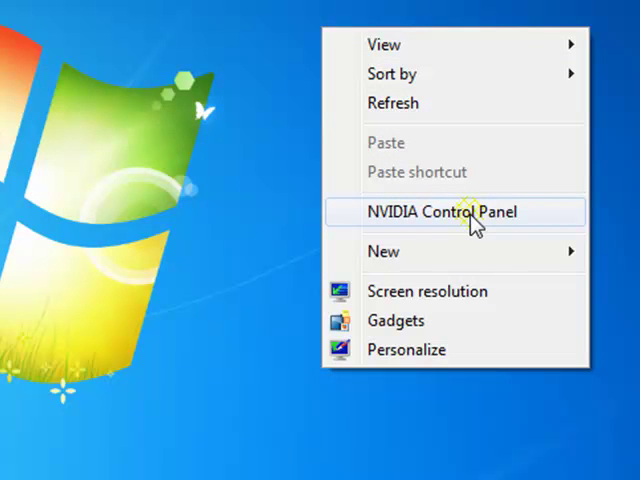
mouse_move(364, 216)
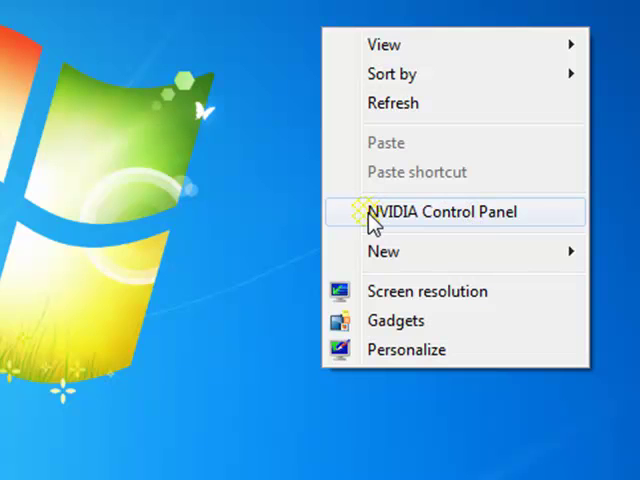
mouse_move(384, 252)
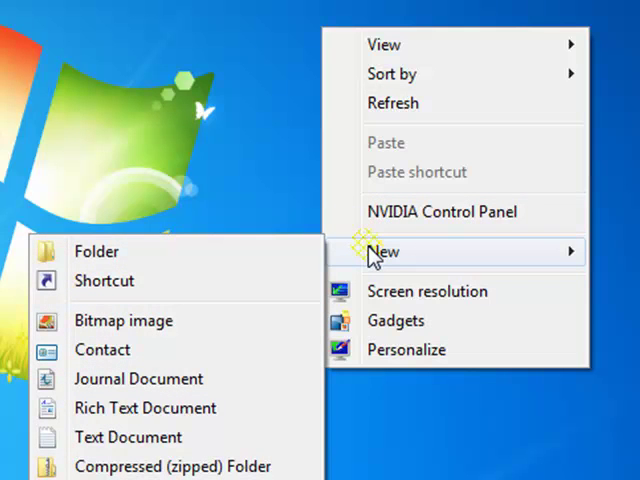
mouse_move(124, 320)
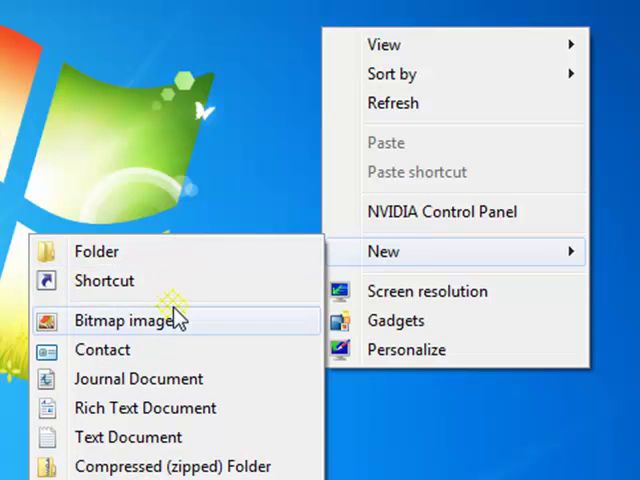
mouse_move(128, 436)
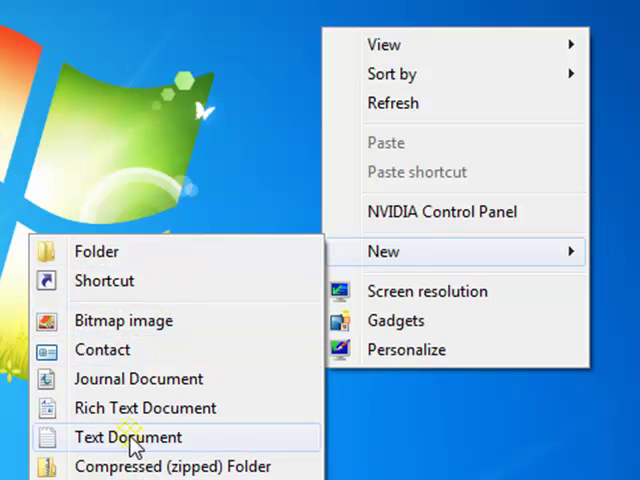
mouse_move(144, 408)
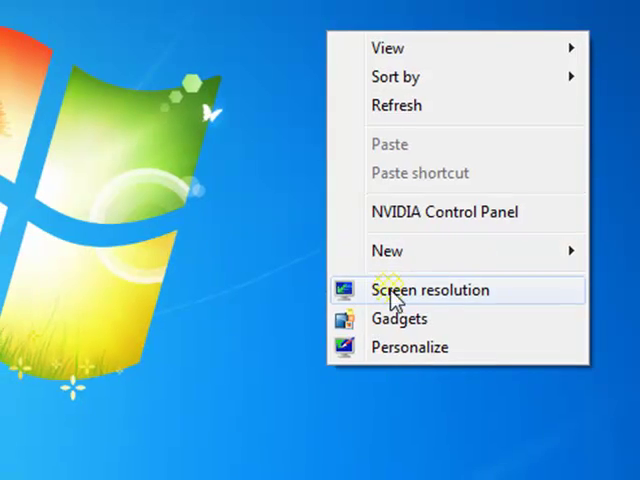
Step: Bring up the Screen Resolution window showing the 1024 × 768 landscape display
click(430, 290)
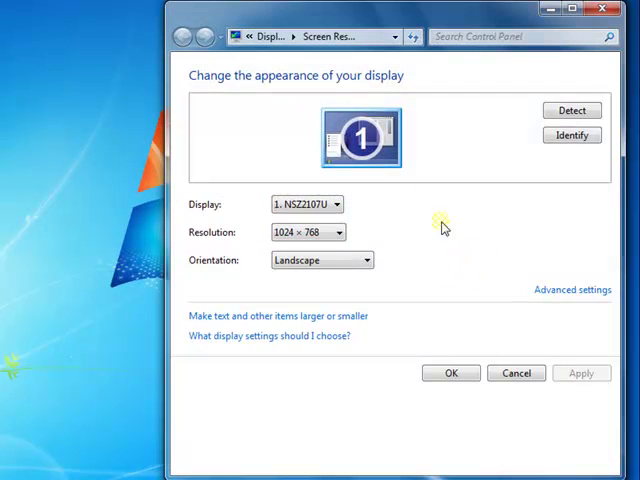
mouse_move(268, 340)
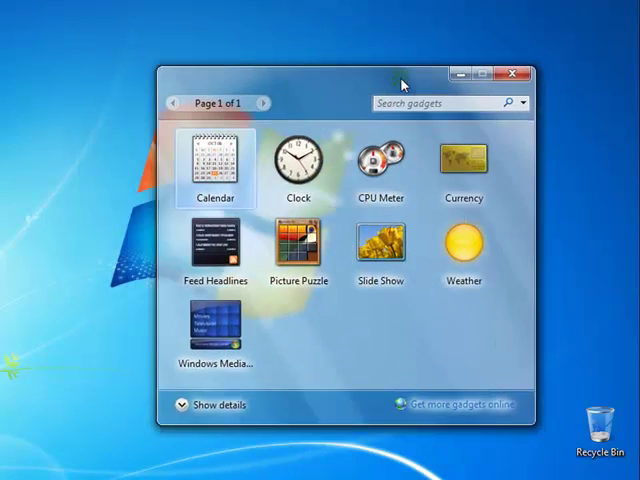
Step: Nudge the gadgets gallery window aside, then close it to return to the desktop
drag(400, 72, 440, 120)
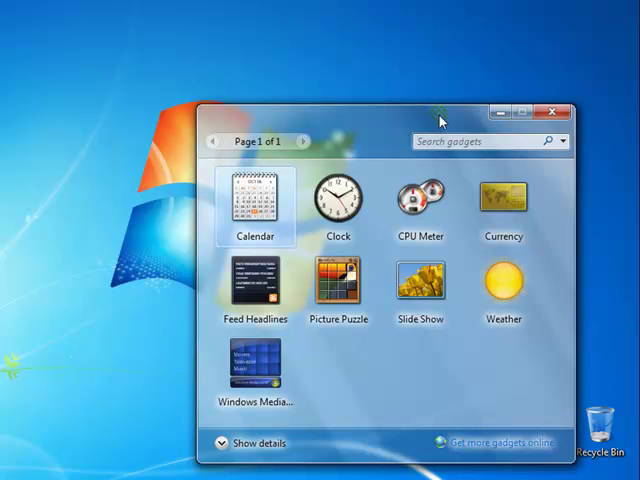
click(552, 110)
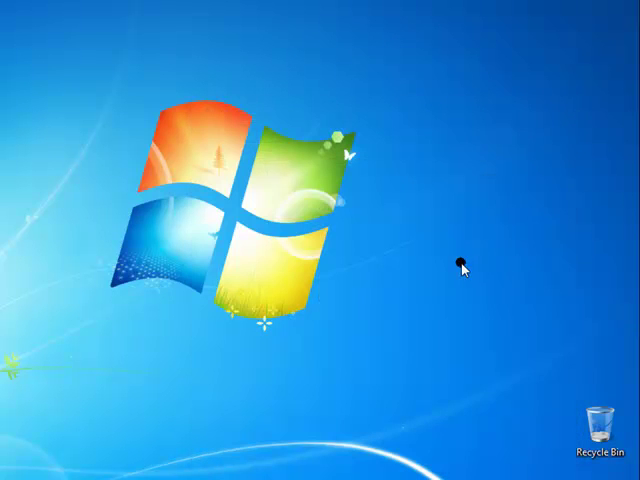
right_click(462, 266)
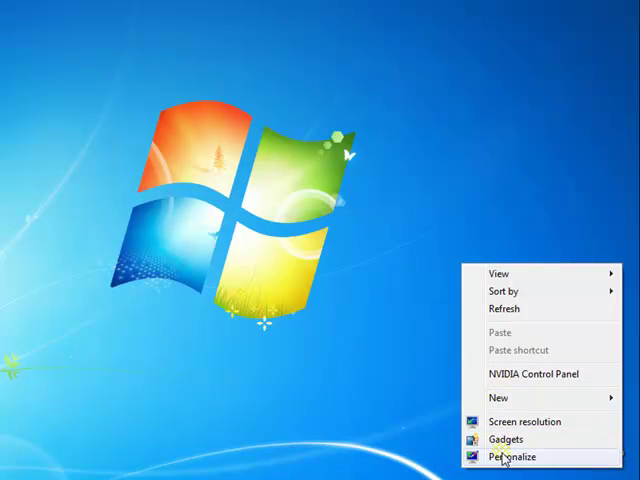
click(512, 456)
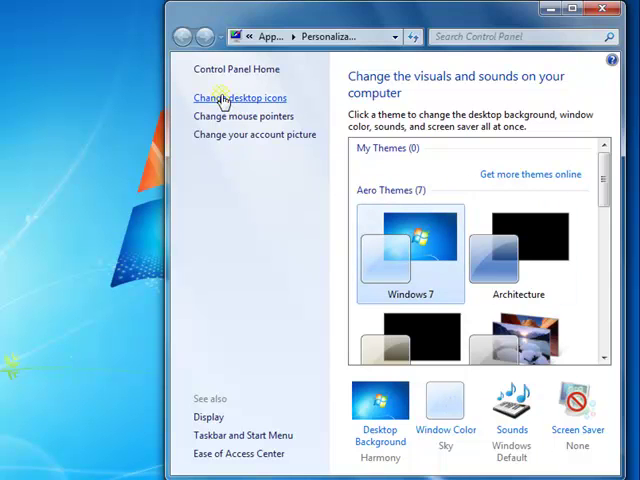
mouse_move(228, 356)
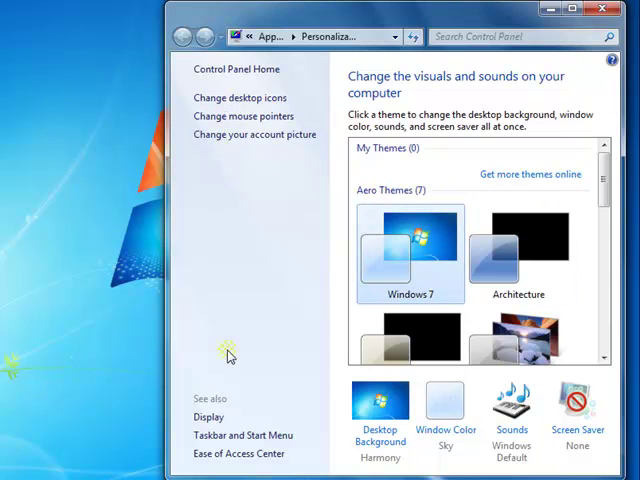
mouse_move(360, 284)
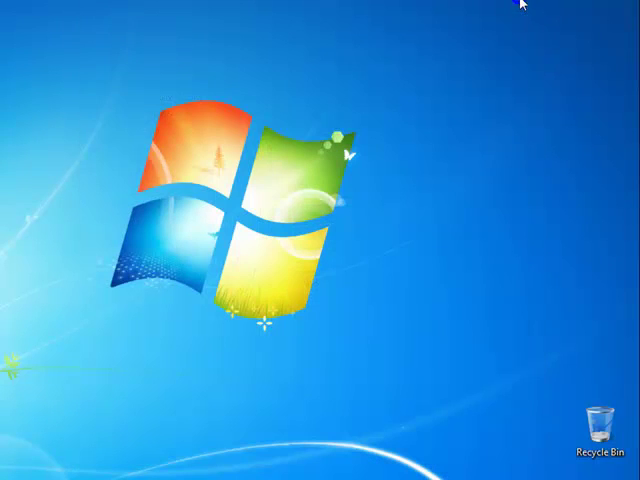
mouse_move(592, 424)
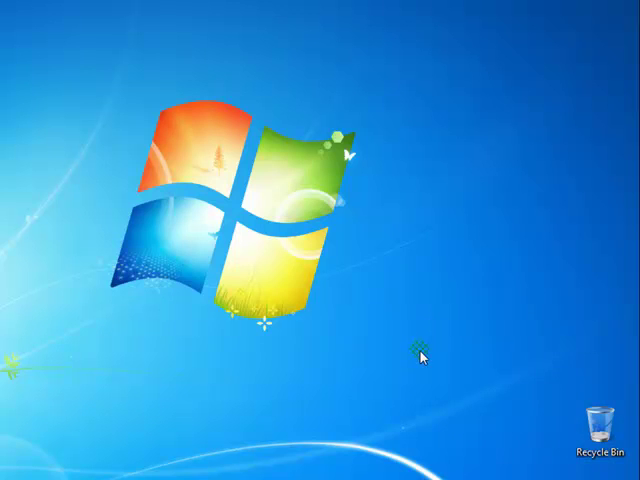
right_click(176, 456)
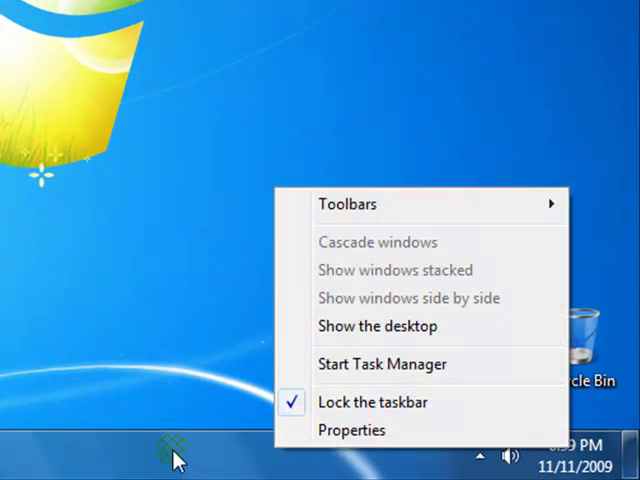
mouse_move(268, 458)
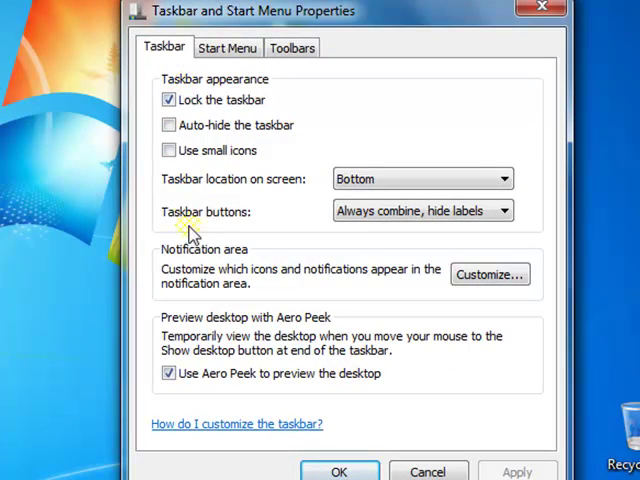
click(292, 48)
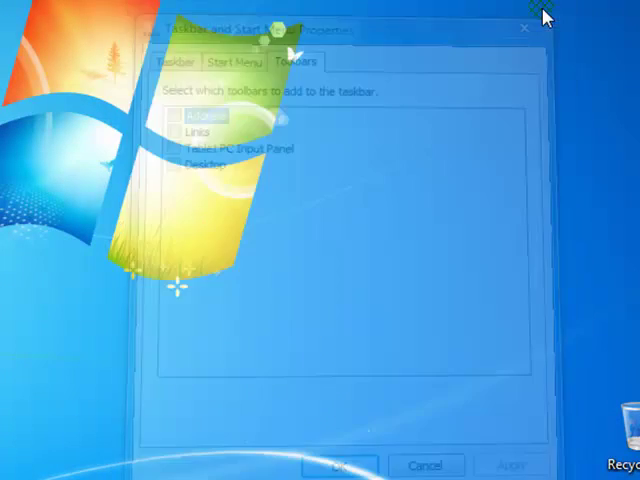
click(524, 28)
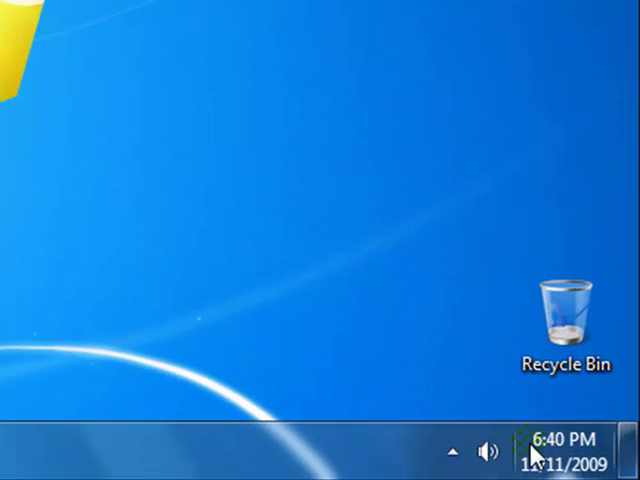
Step: Show the speaker volume slider from the notification area, then dismiss it
click(560, 450)
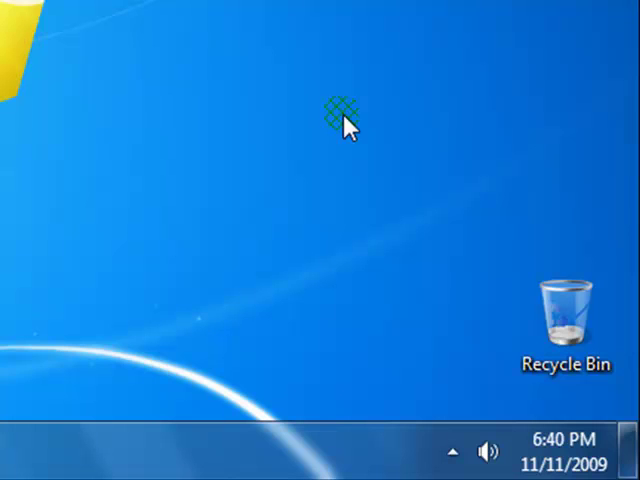
mouse_move(318, 128)
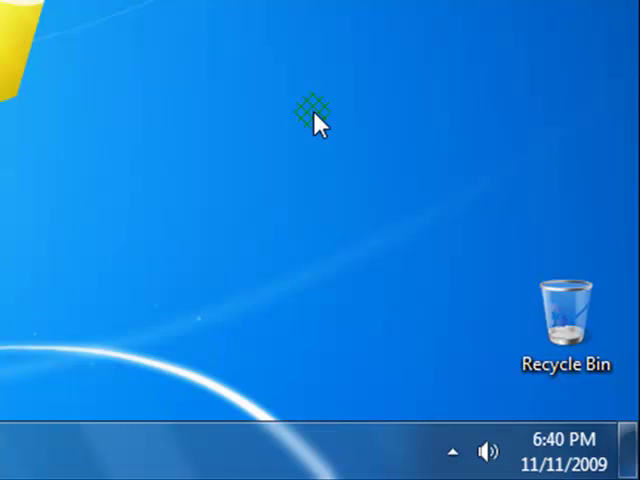
click(486, 450)
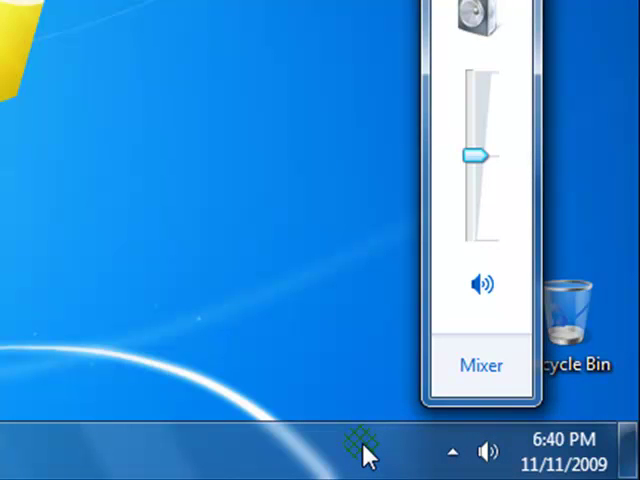
click(452, 452)
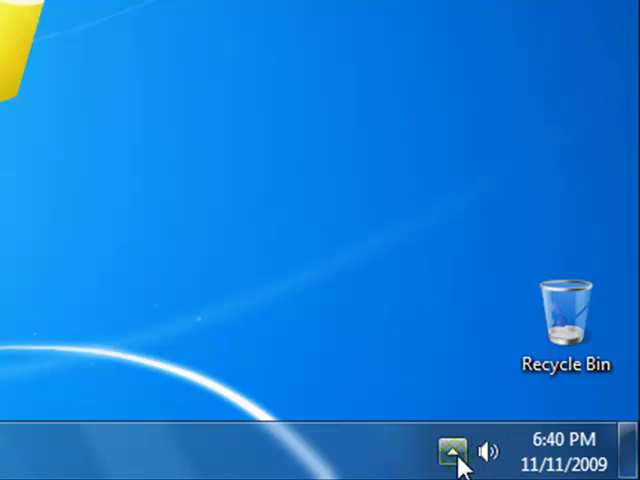
click(450, 452)
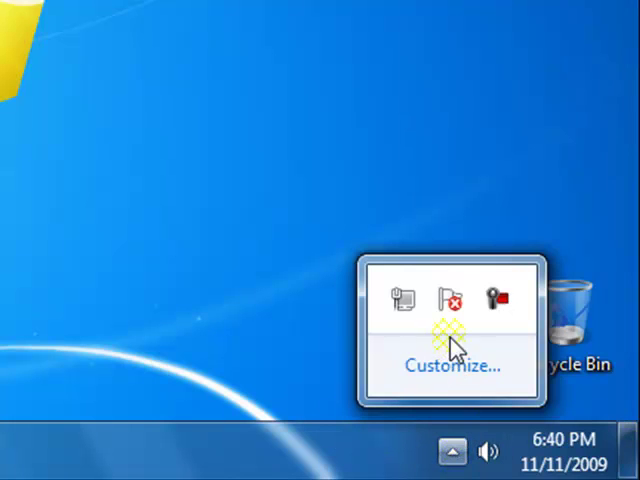
mouse_move(436, 350)
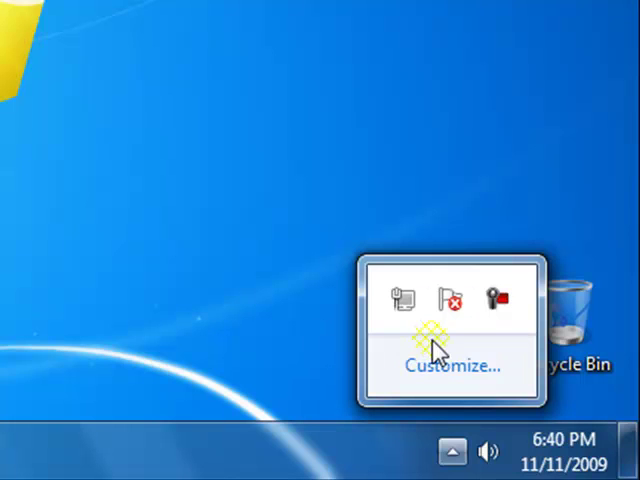
mouse_move(404, 304)
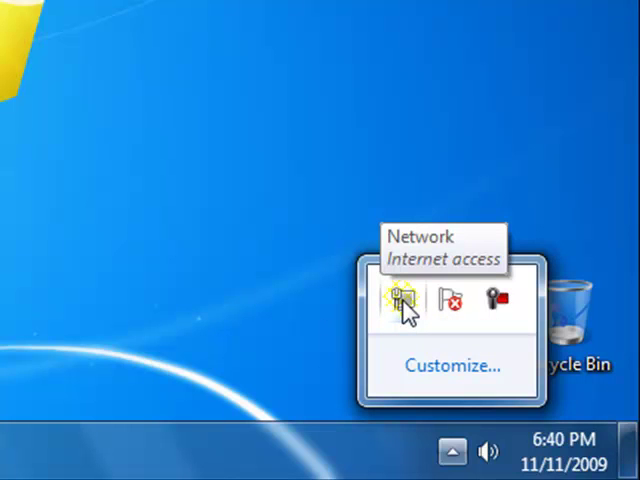
click(452, 364)
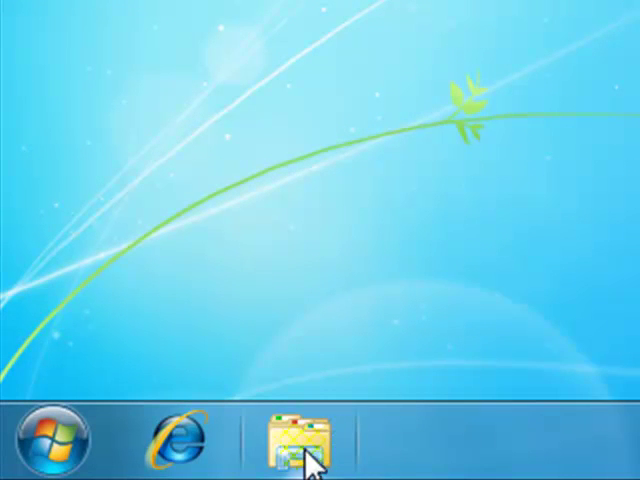
click(300, 442)
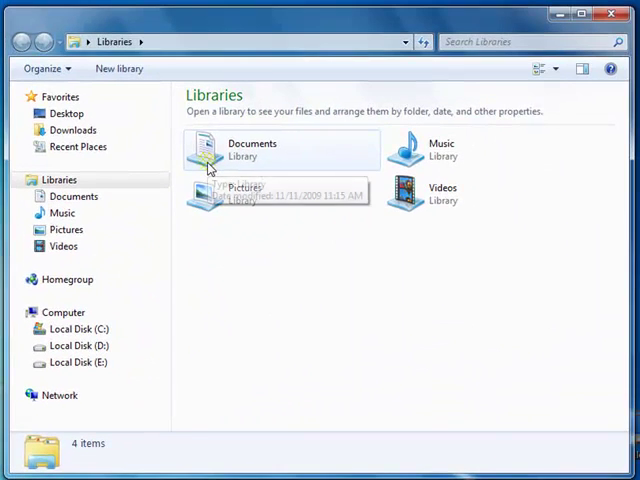
mouse_move(228, 228)
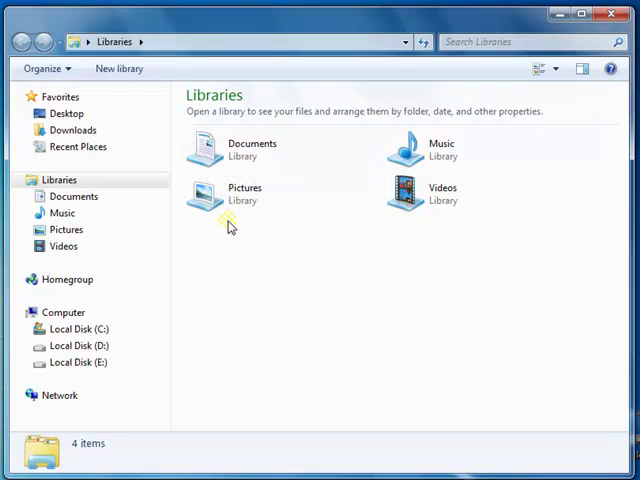
click(252, 148)
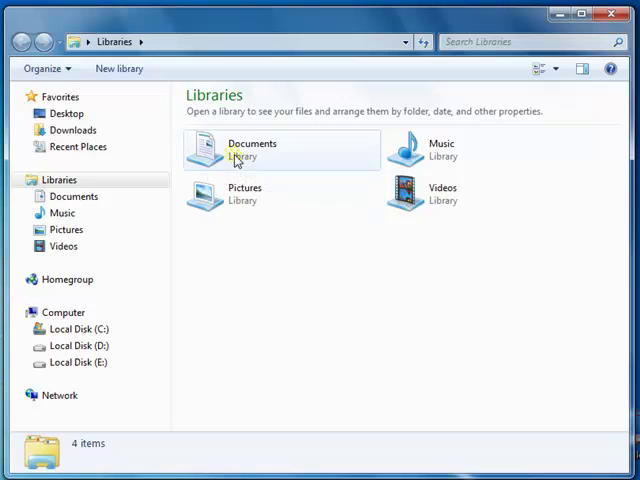
mouse_move(250, 150)
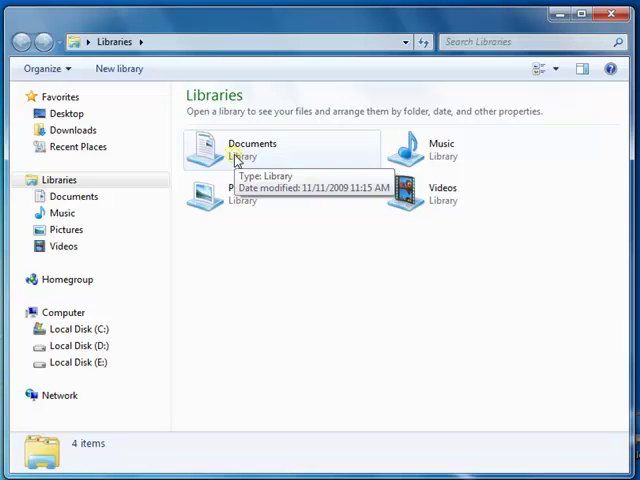
mouse_move(258, 232)
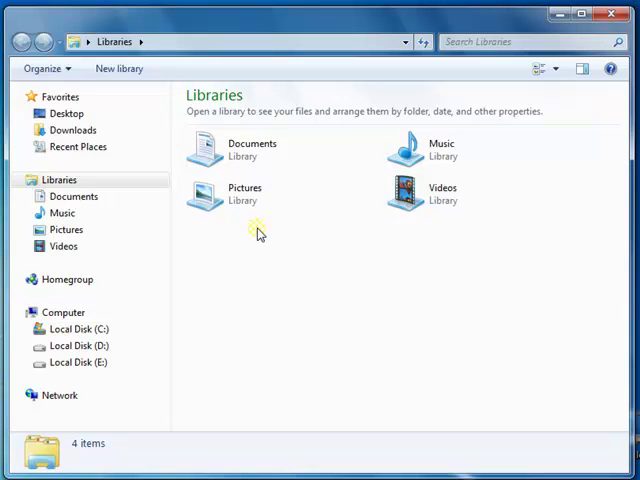
click(252, 148)
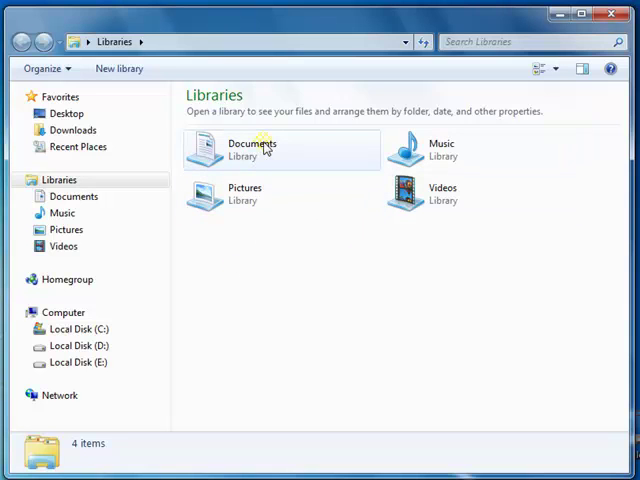
mouse_move(264, 148)
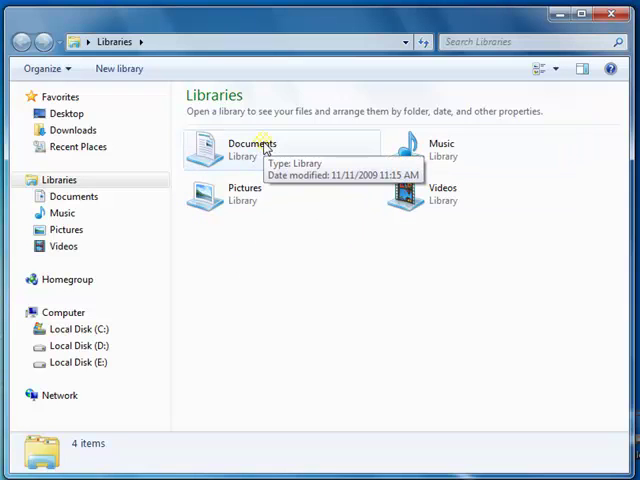
mouse_move(76, 394)
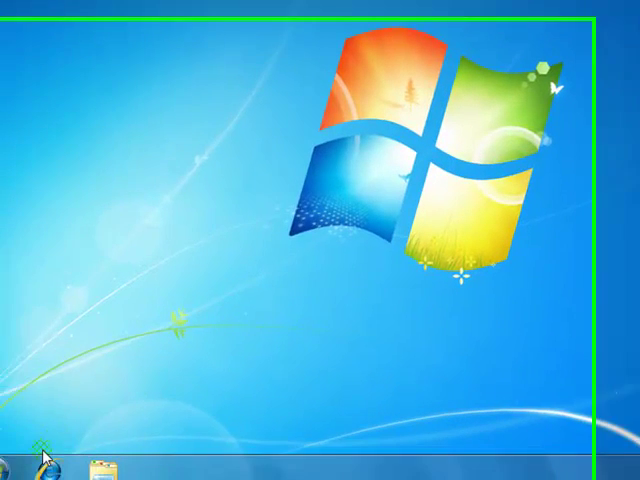
Step: Launch Sticky Notes from the Start menu and move the new note lower on the desktop
click(20, 462)
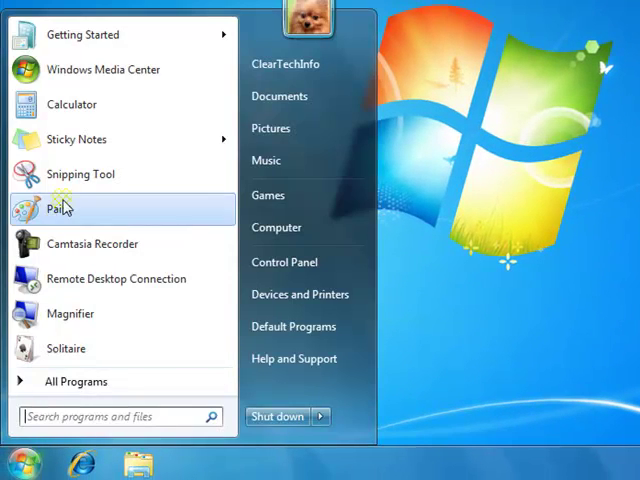
mouse_move(76, 140)
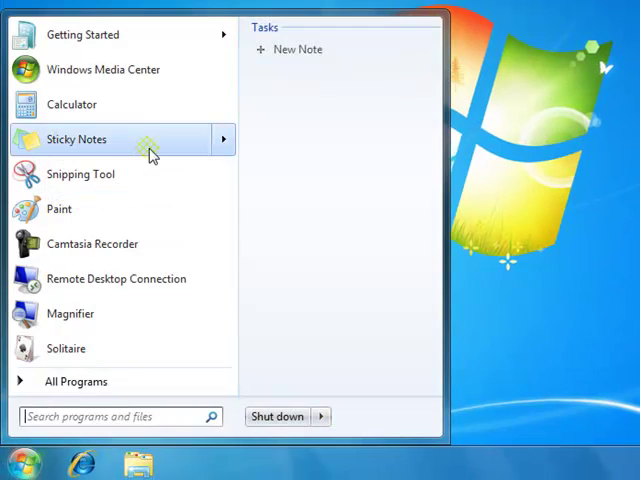
click(74, 140)
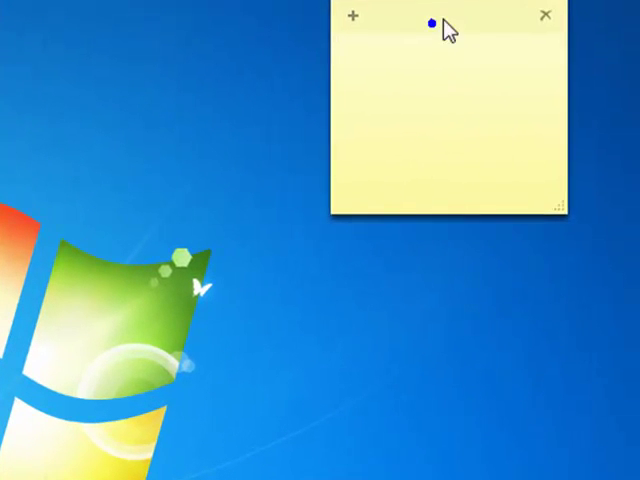
drag(432, 20, 384, 270)
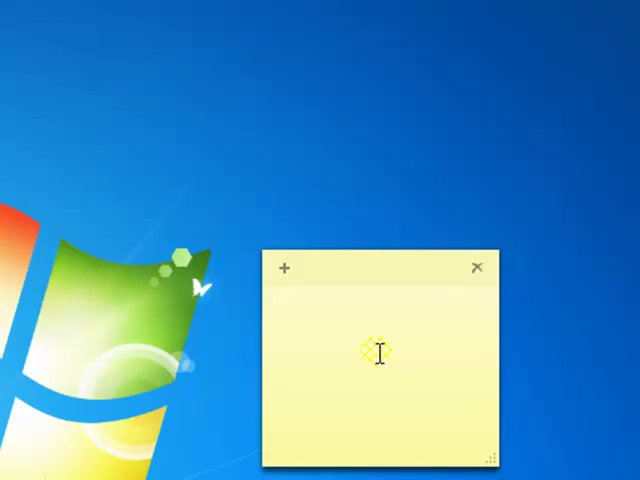
Step: Write the note 'Reminder — Dad's b-day is next week'
text(Reminder)
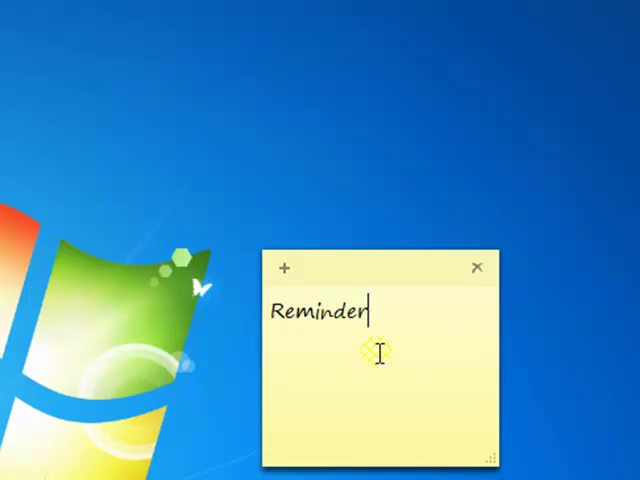
text(Dad's)
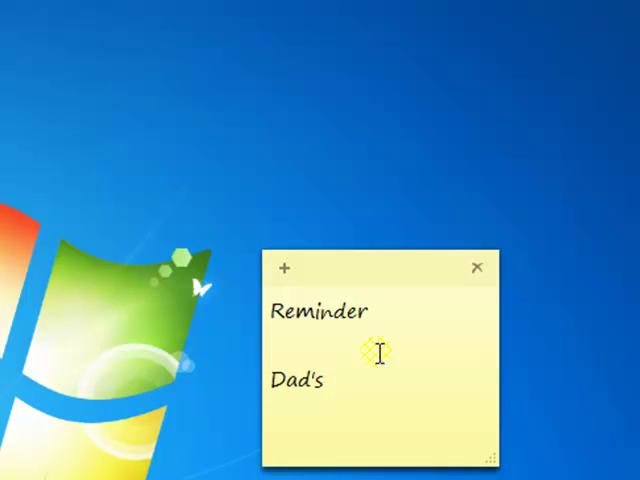
text(b-day is)
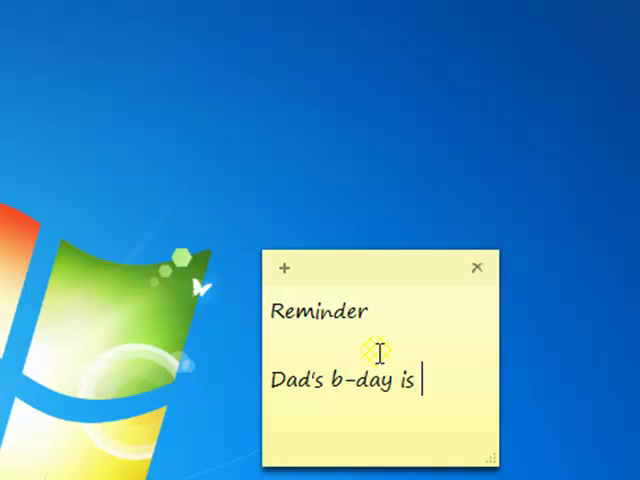
text(next week)
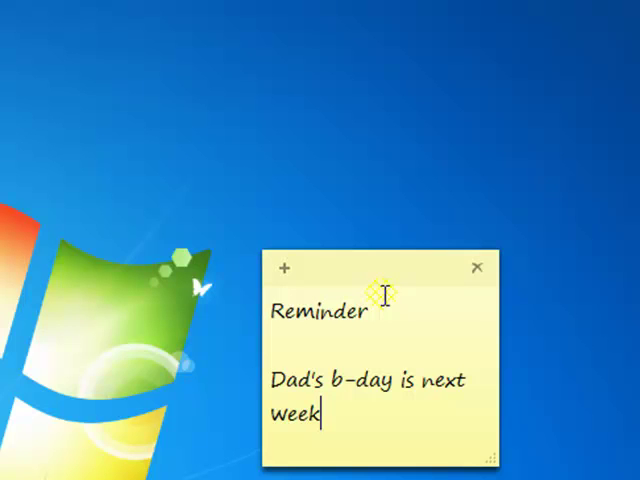
mouse_move(476, 272)
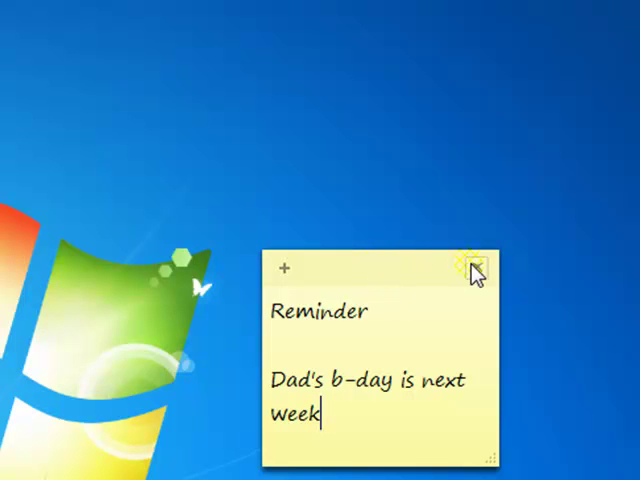
click(474, 270)
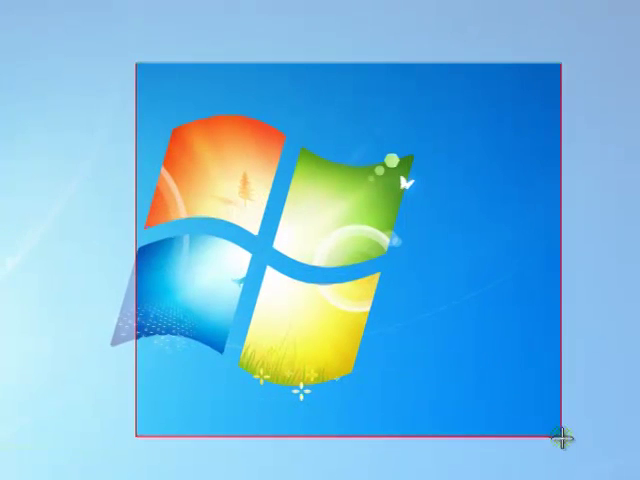
Step: Finish the Snipping Tool area snip and open Control Panel from the Start menu
click(560, 432)
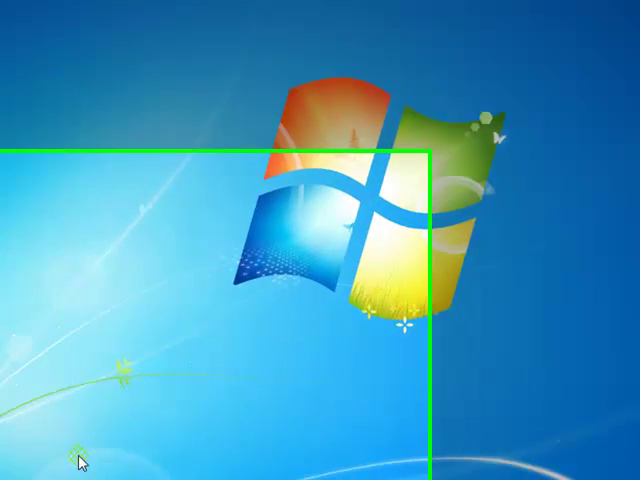
click(18, 458)
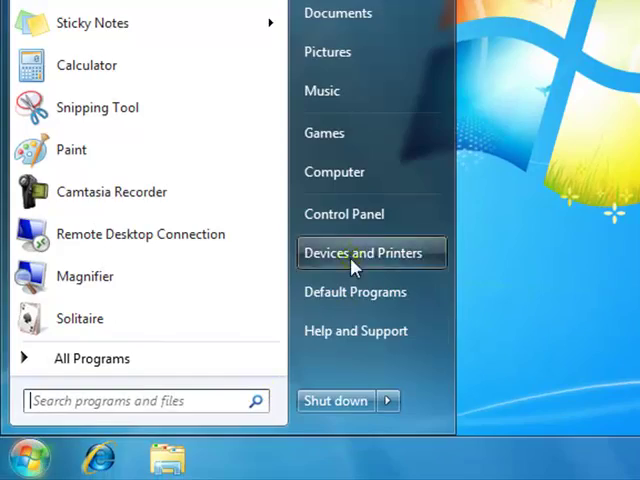
click(344, 212)
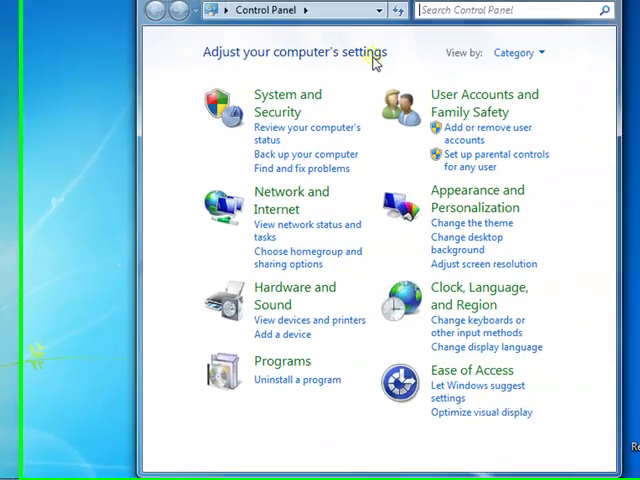